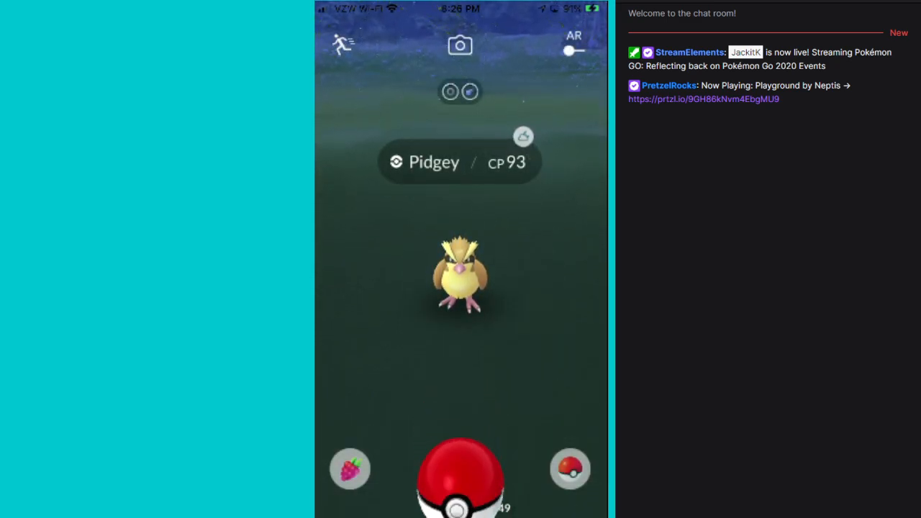
- Catch the Pidgey and another wild Pokémon, clearing each catch rewards summary
{"action": "left_click_drag", "start_coordinate": [461, 475], "coordinate": [461, 273]}
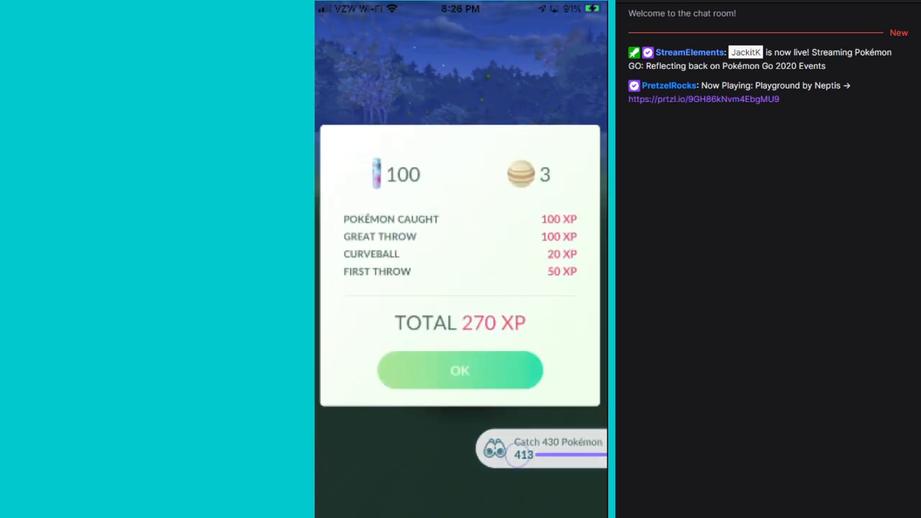
{"action": "left_click", "coordinate": [461, 370]}
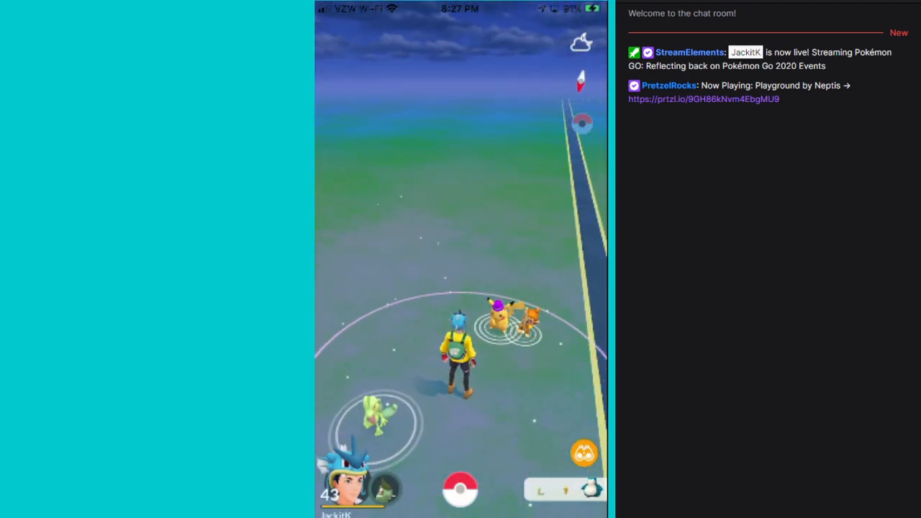
{"action": "left_click", "coordinate": [504, 309]}
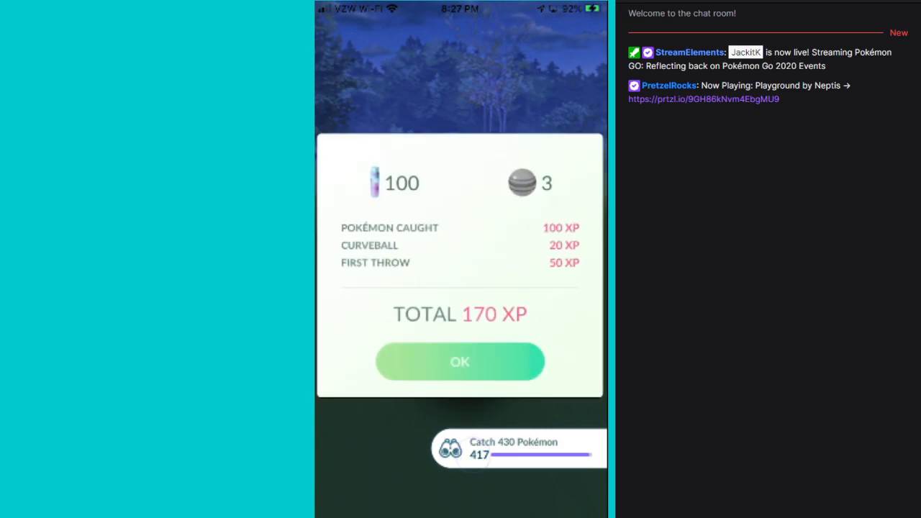
{"action": "left_click", "coordinate": [461, 362]}
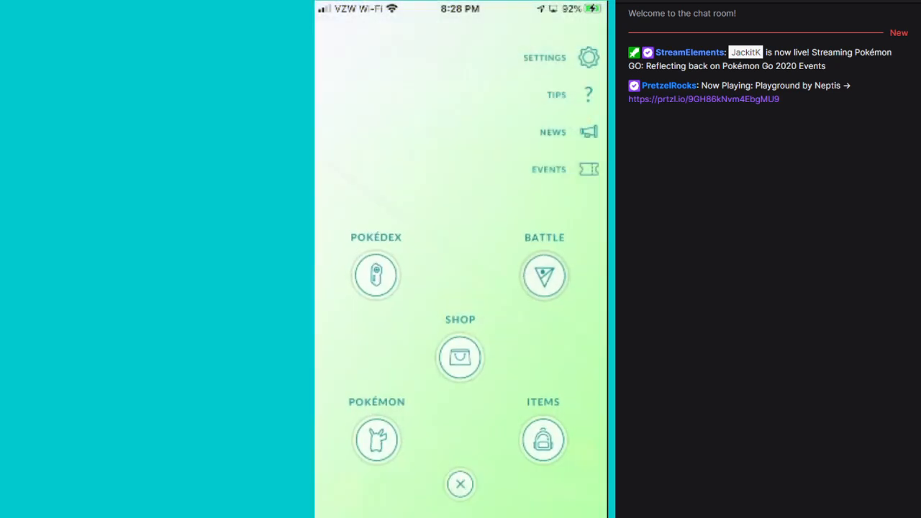
- Enter the GO Battle League section and show the Pokémon available at the current rank
{"action": "left_click", "coordinate": [544, 276]}
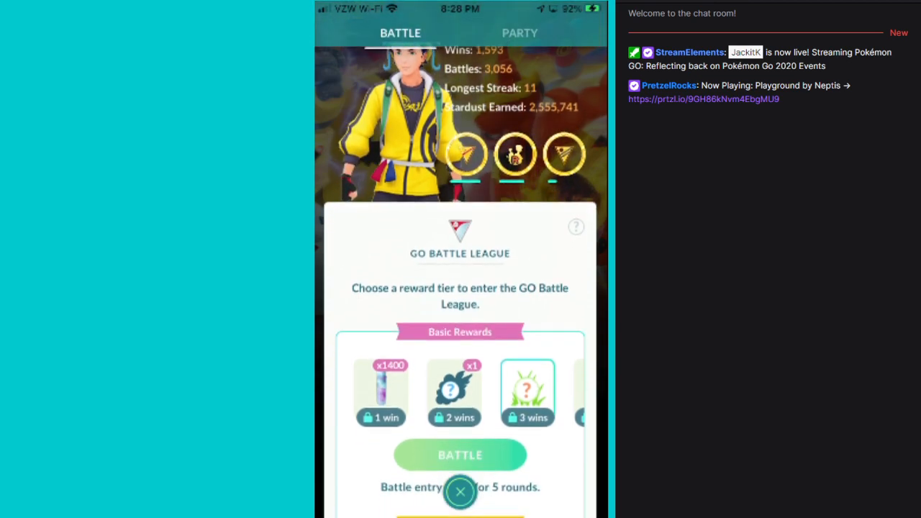
{"action": "left_click", "coordinate": [575, 227]}
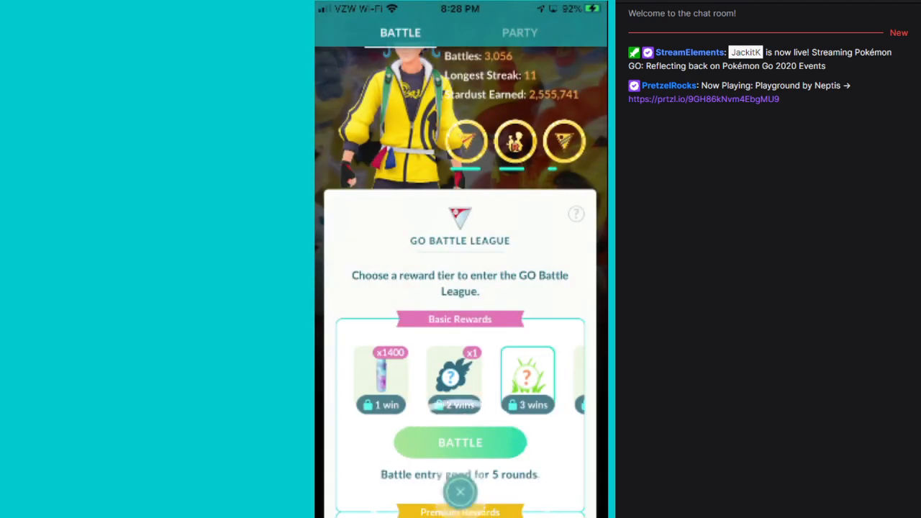
{"action": "scroll", "scroll_direction": "down", "scroll_amount": 3}
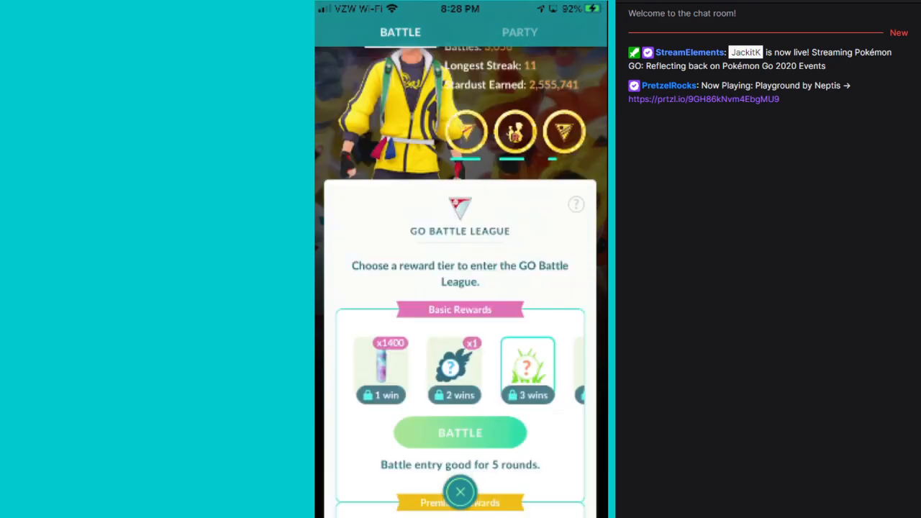
{"action": "left_click", "coordinate": [576, 204]}
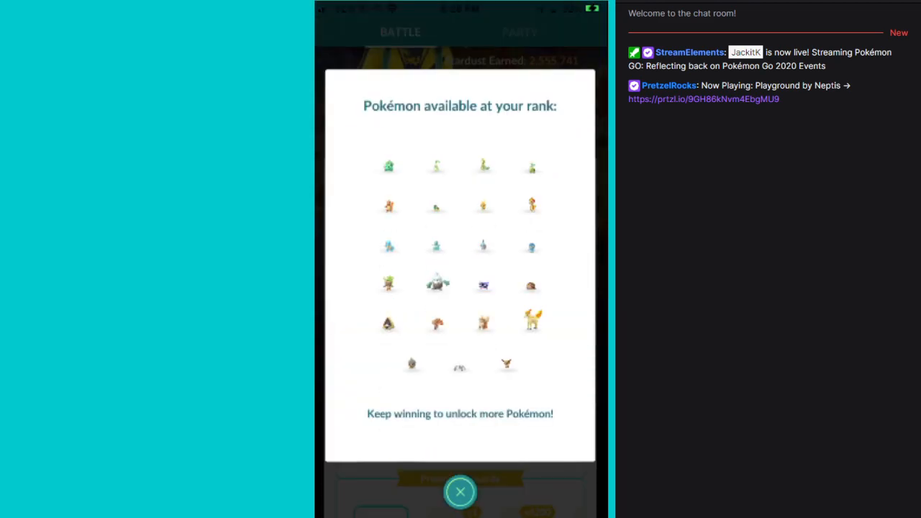
- Close the rank Pokémon list to reveal the Basic and Premium reward tiers
{"action": "left_click", "coordinate": [460, 492]}
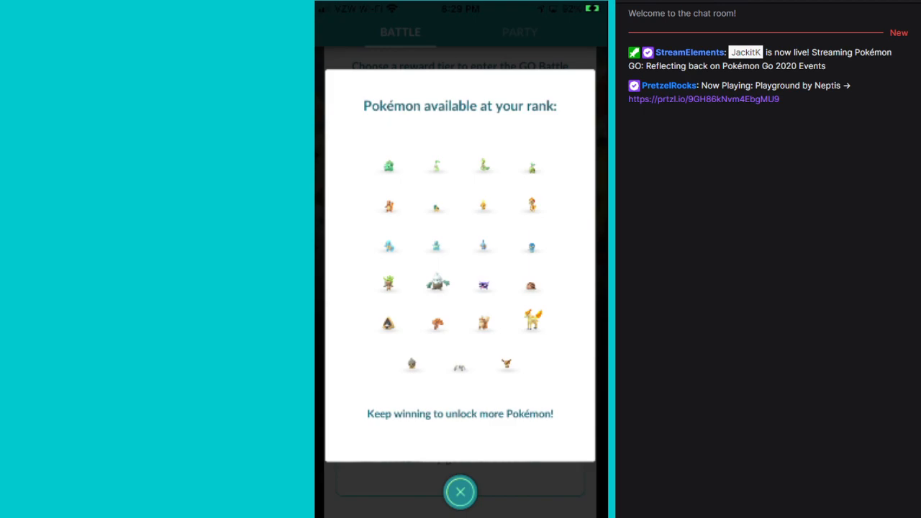
{"action": "left_click", "coordinate": [460, 492]}
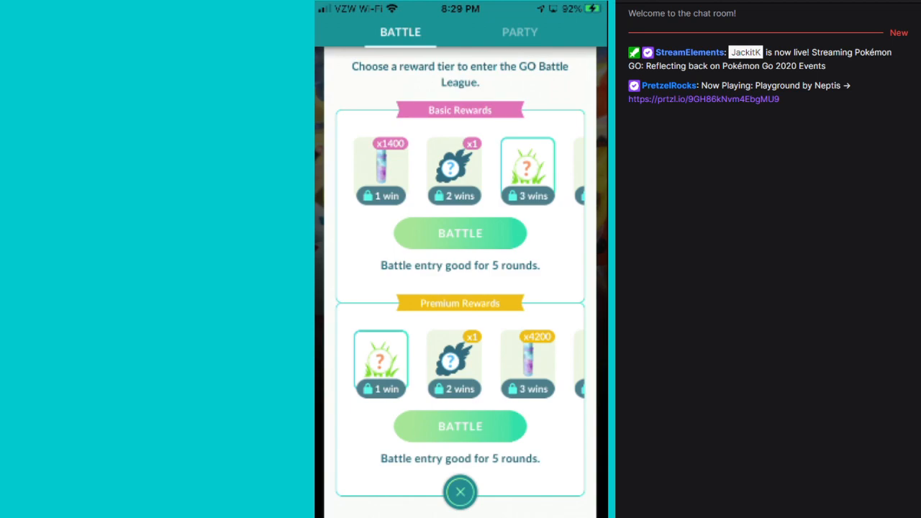
- Review the season stats, leave the Battle League screen and encounter the CP 508 Slowpoke
{"action": "scroll", "scroll_direction": "down", "scroll_amount": 3}
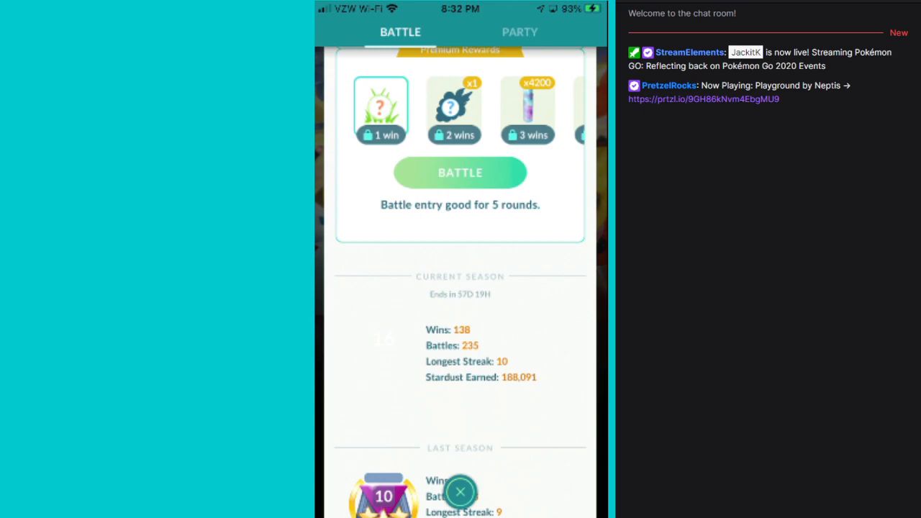
{"action": "left_click", "coordinate": [460, 491]}
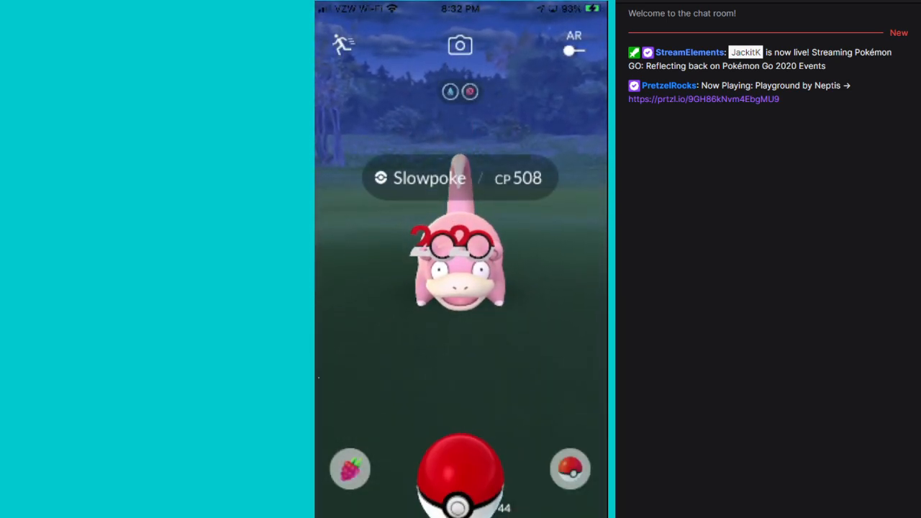
{"action": "left_click_drag", "start_coordinate": [460, 468], "coordinate": [439, 195]}
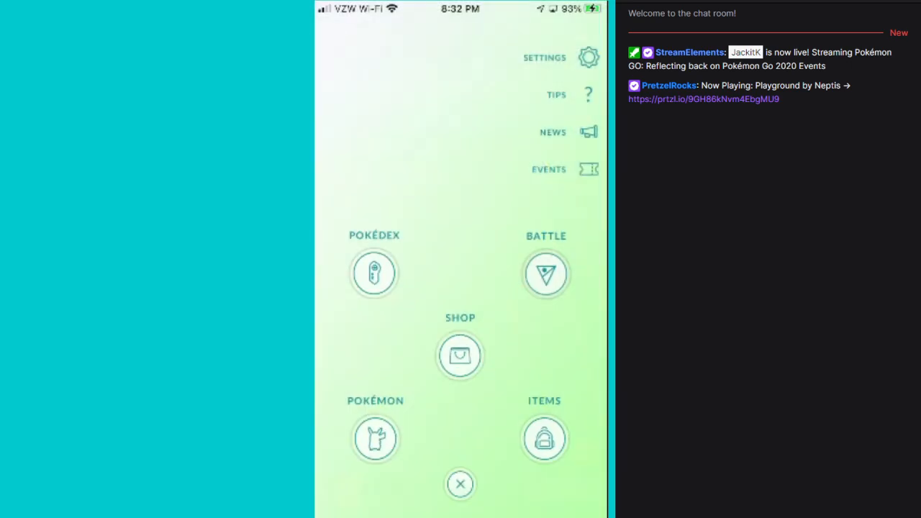
- Bring up the GO Battle League screen again from the main menu
{"action": "left_click", "coordinate": [546, 274]}
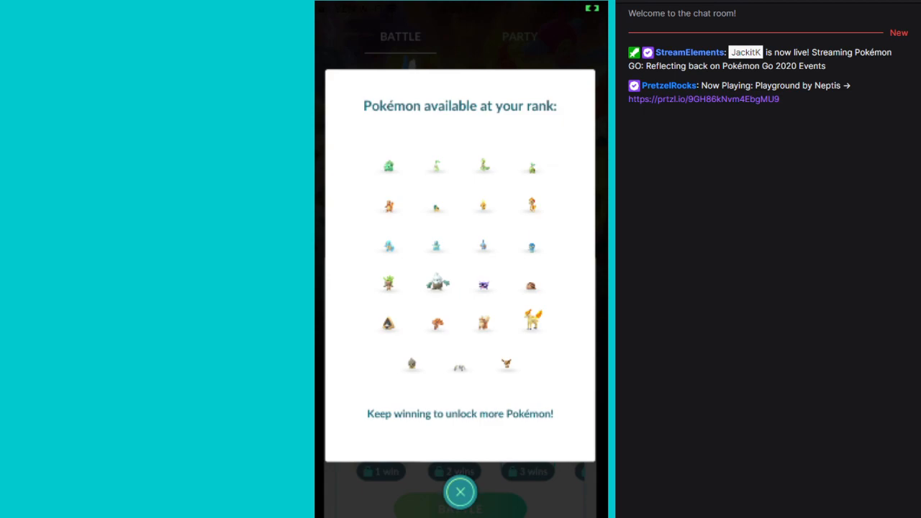
- Close the rank Pokémon preview and throw a Poké Ball at the wild Treecko
{"action": "left_click", "coordinate": [460, 492]}
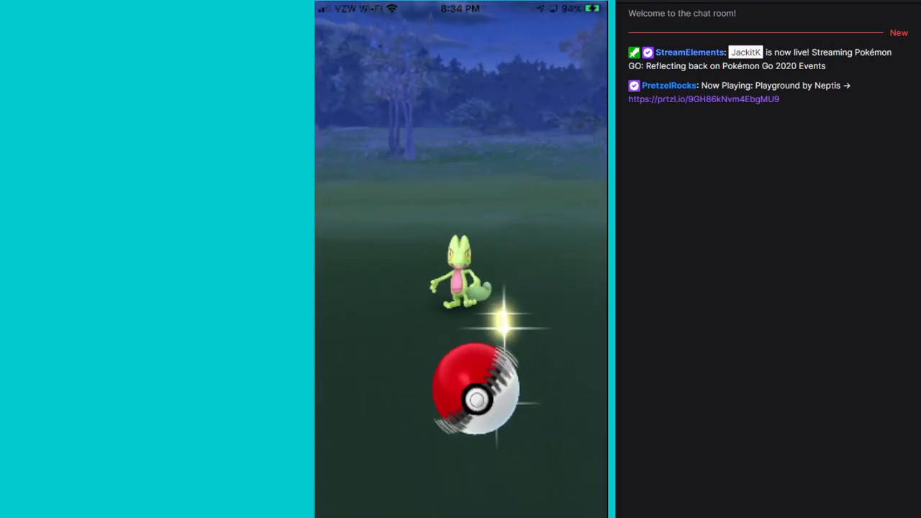
- Finish the Treecko catch, encounter the wild Chimchar and bring up the ball selector
{"action": "left_click", "coordinate": [472, 389]}
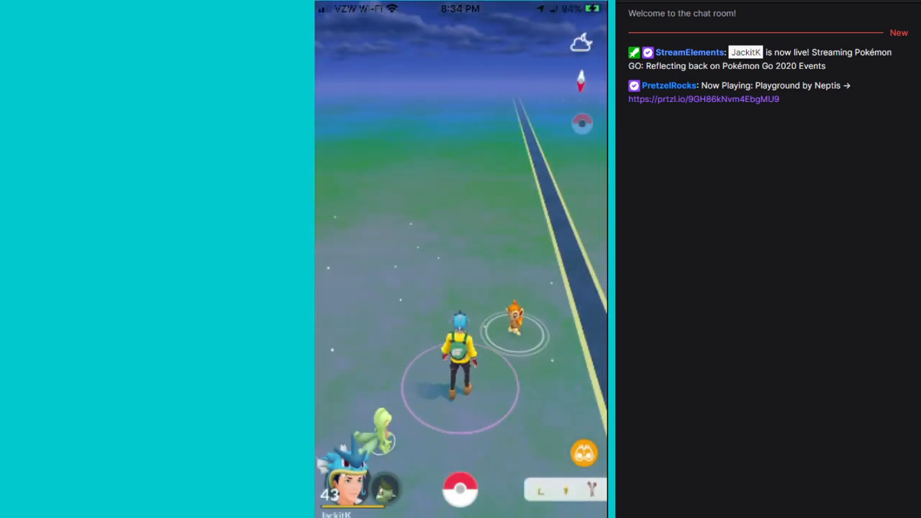
{"action": "left_click", "coordinate": [512, 320]}
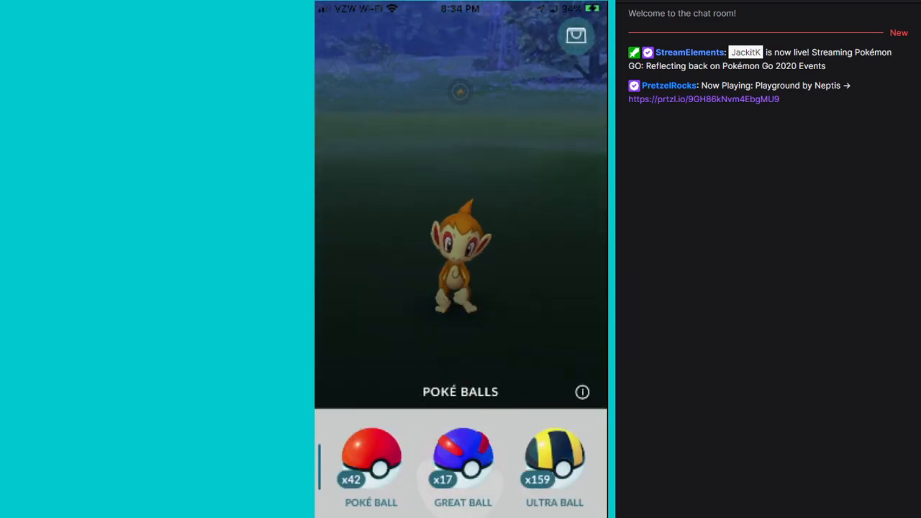
{"action": "left_click", "coordinate": [464, 454]}
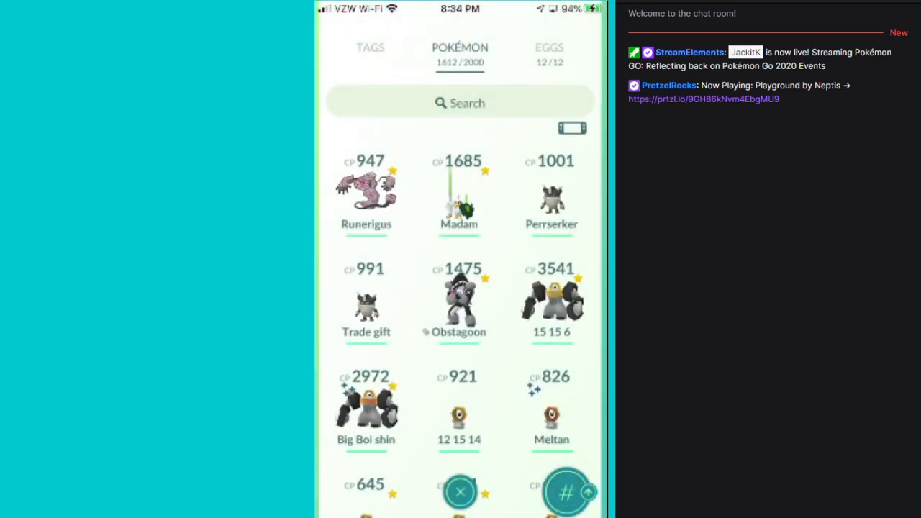
{"action": "scroll", "scroll_direction": "down", "scroll_amount": 3}
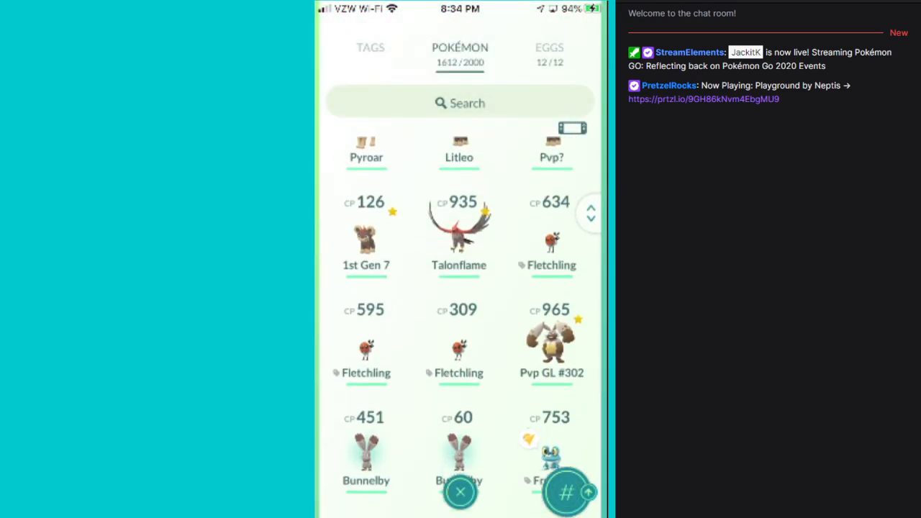
{"action": "scroll", "scroll_direction": "down", "scroll_amount": 3}
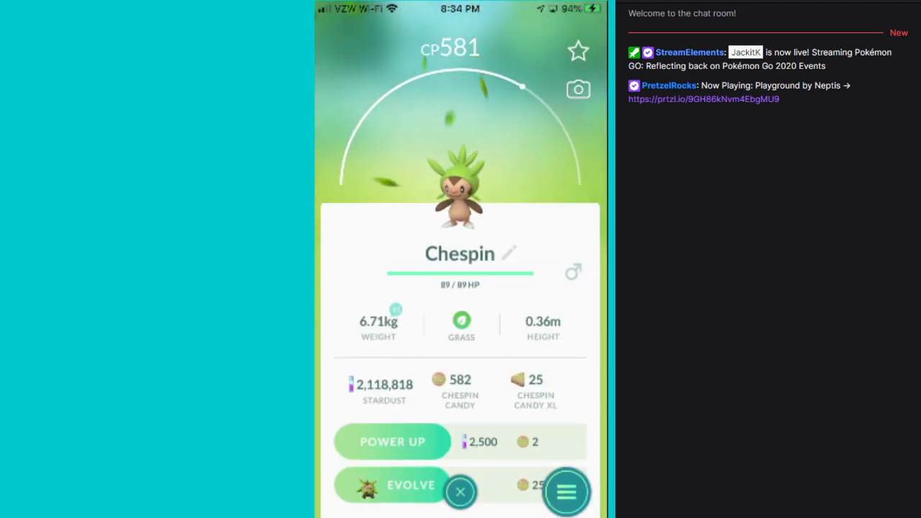
{"action": "left_click", "coordinate": [461, 492]}
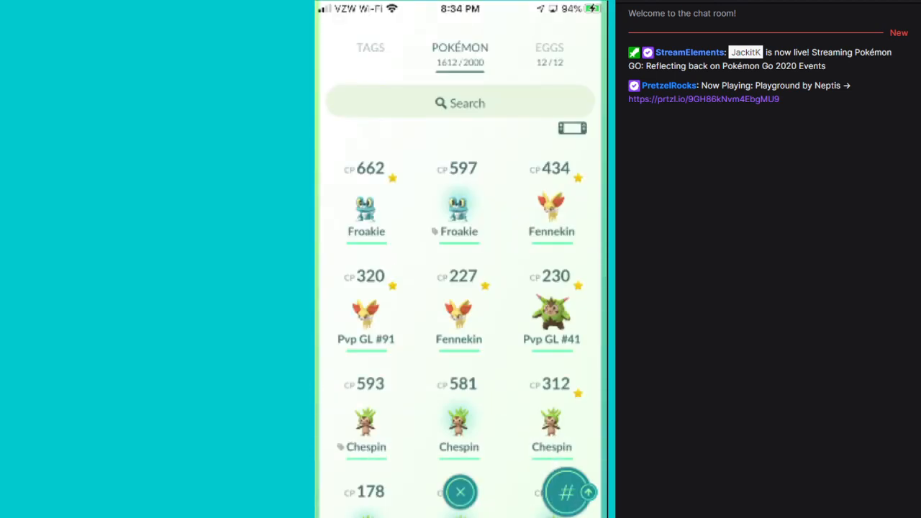
{"action": "left_click", "coordinate": [458, 209]}
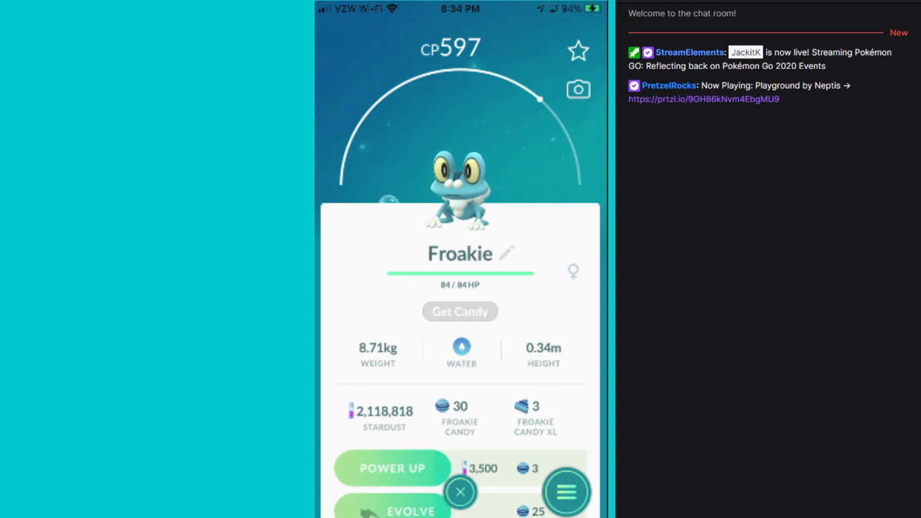
{"action": "left_click", "coordinate": [460, 492]}
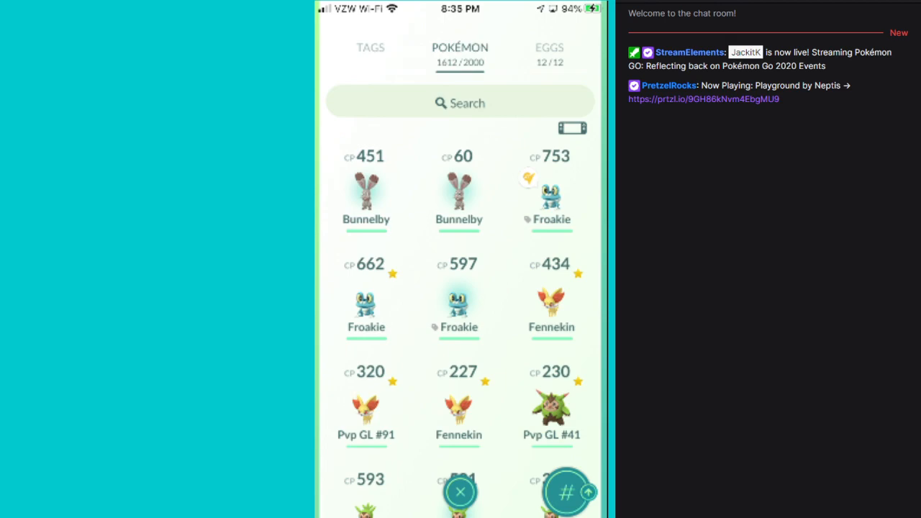
{"action": "left_click", "coordinate": [461, 492]}
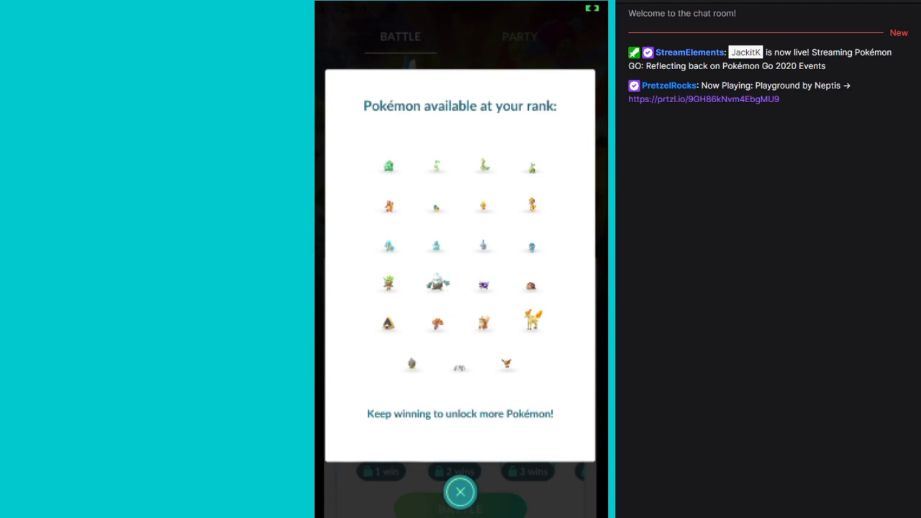
- Close the rank Pokémon preview, leaving the basic 1, 2 and 3 win reward tiers
{"action": "left_click", "coordinate": [460, 493]}
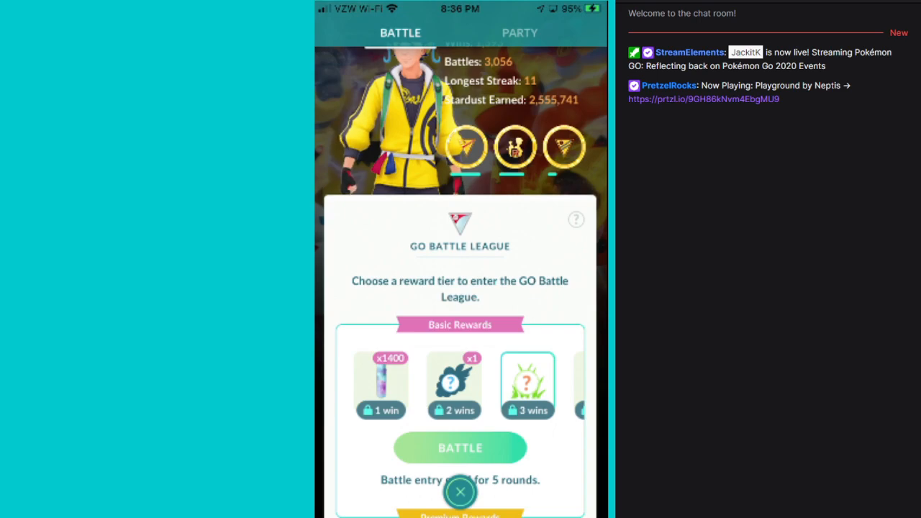
- Close the Battle League reward screen and return to the map near the Jigglypuff
{"action": "left_click", "coordinate": [460, 492]}
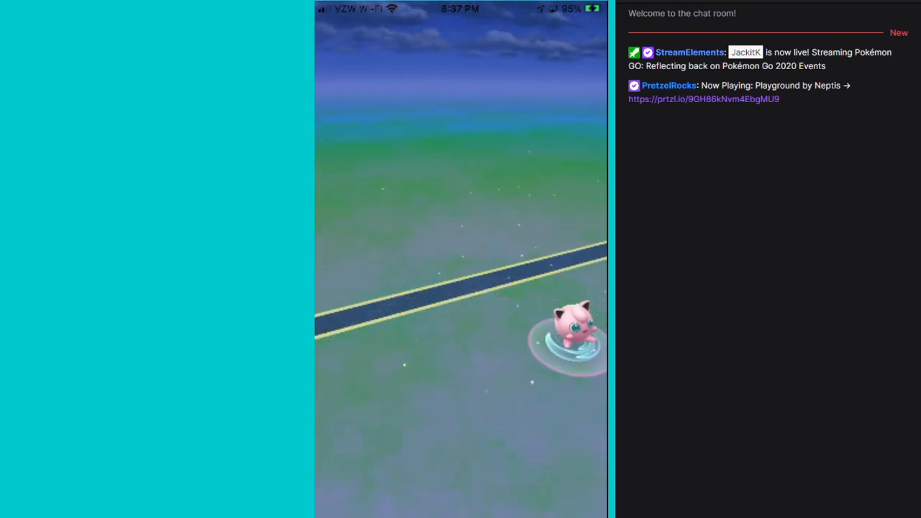
- Encounter the wild Jigglypuff, then return and bring up the main menu
{"action": "left_click", "coordinate": [569, 331]}
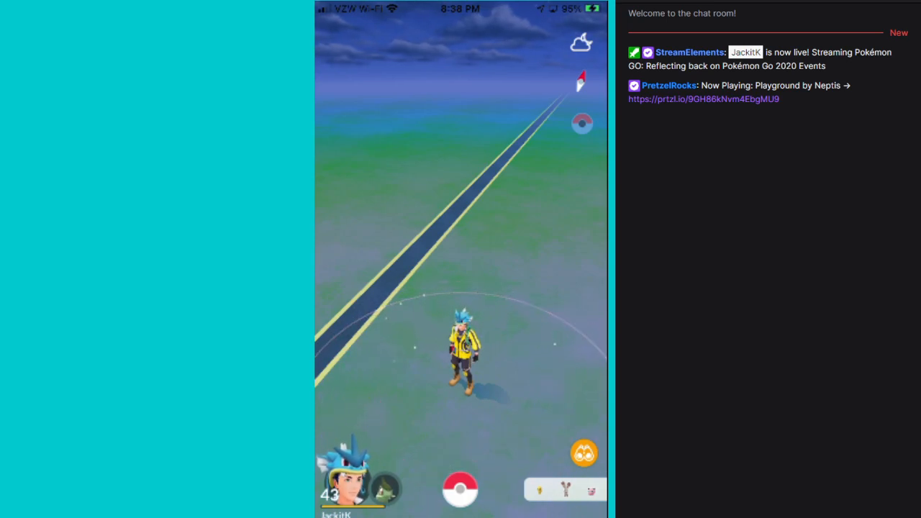
{"action": "left_click", "coordinate": [461, 490]}
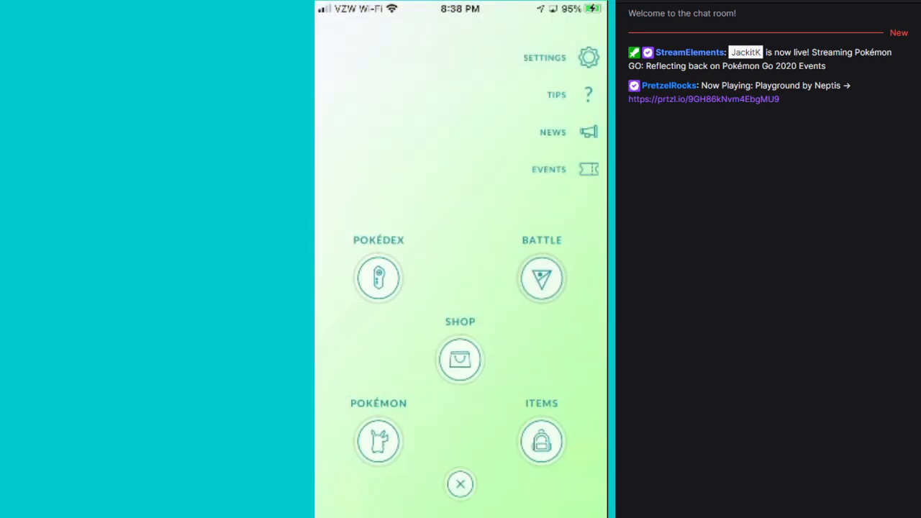
- Bring up the GO Battle League screen with its 1-, 2- and 3-win reward tiers
{"action": "left_click", "coordinate": [541, 278]}
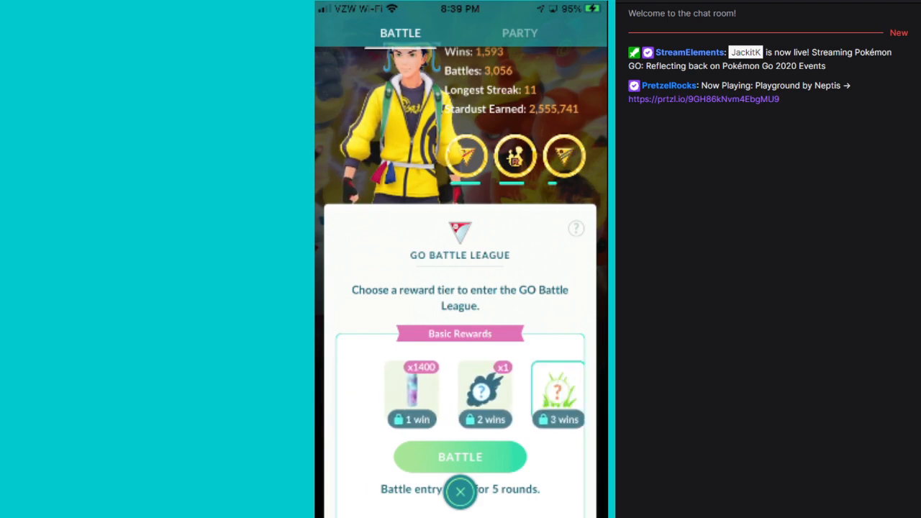
- Leave the Battle League screen and start the encounter with the CP 472 Sentret
{"action": "scroll", "scroll_direction": "left", "scroll_amount": 3}
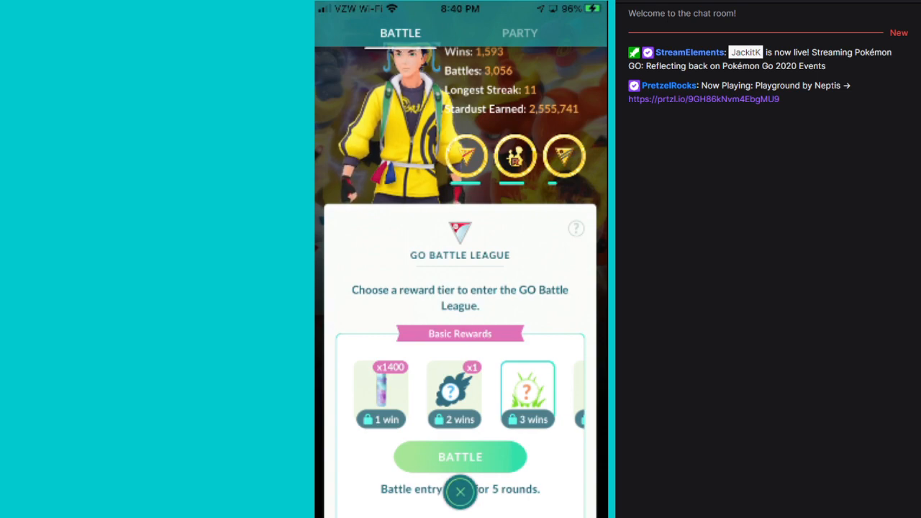
{"action": "left_click", "coordinate": [459, 492]}
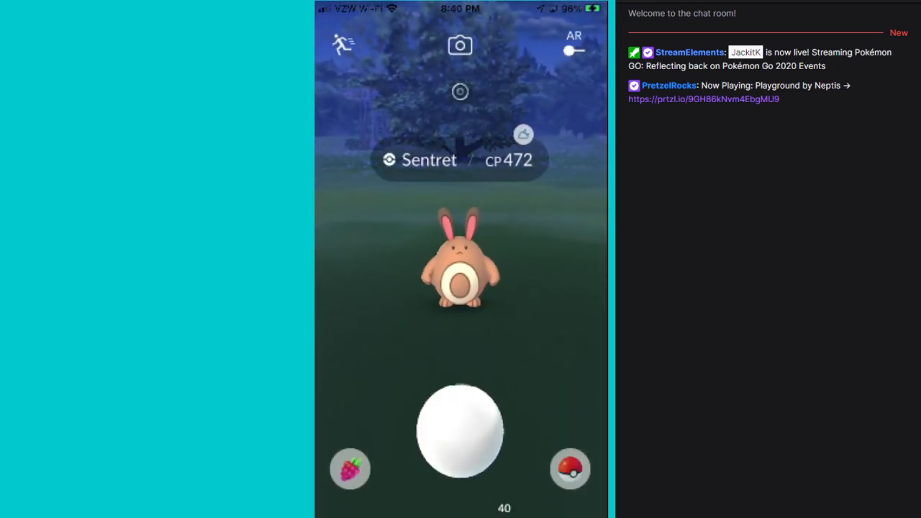
- Throw a Poké Ball at the CP 472 Sentret and return to the map
{"action": "left_click_drag", "start_coordinate": [460, 432], "coordinate": [460, 180]}
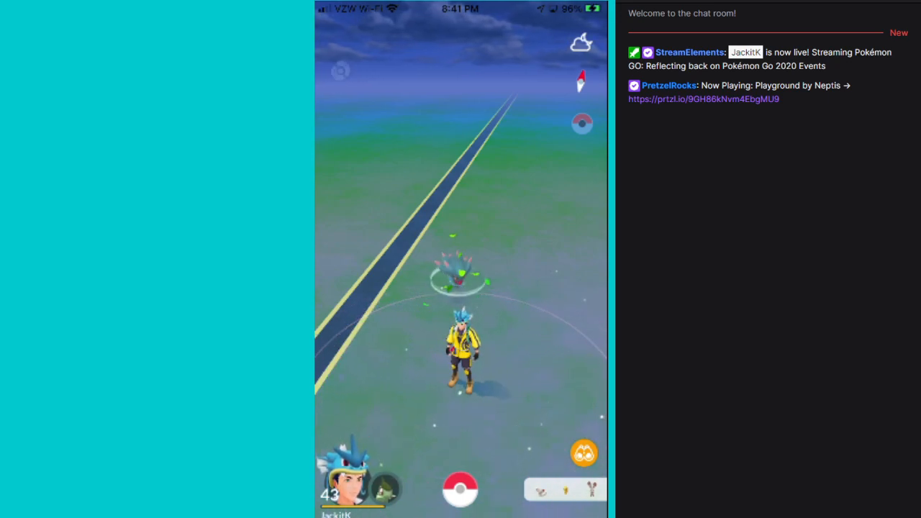
- Reopen the Battle League and view the Pokémon available at the current rank
{"action": "left_click", "coordinate": [461, 273]}
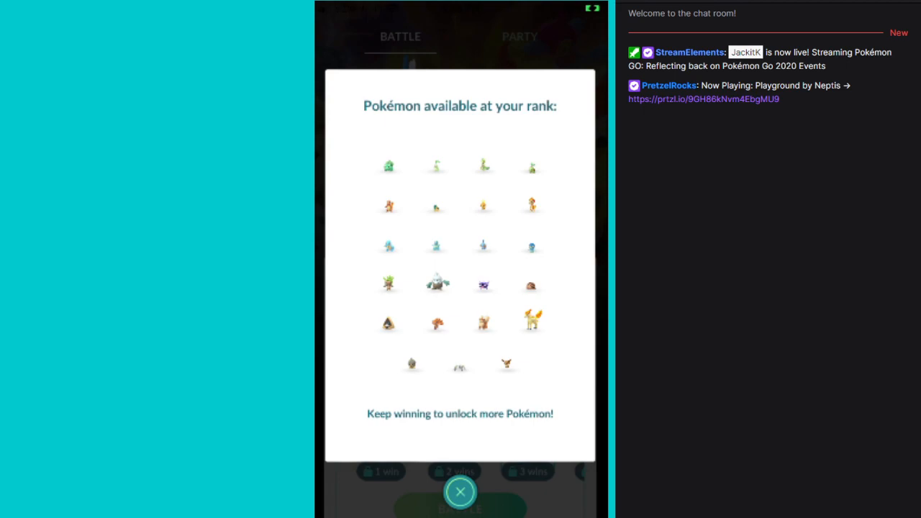
- Close the rank list and the Battle screen to encounter the CP 144 party-glasses Slowpoke
{"action": "left_click", "coordinate": [460, 492]}
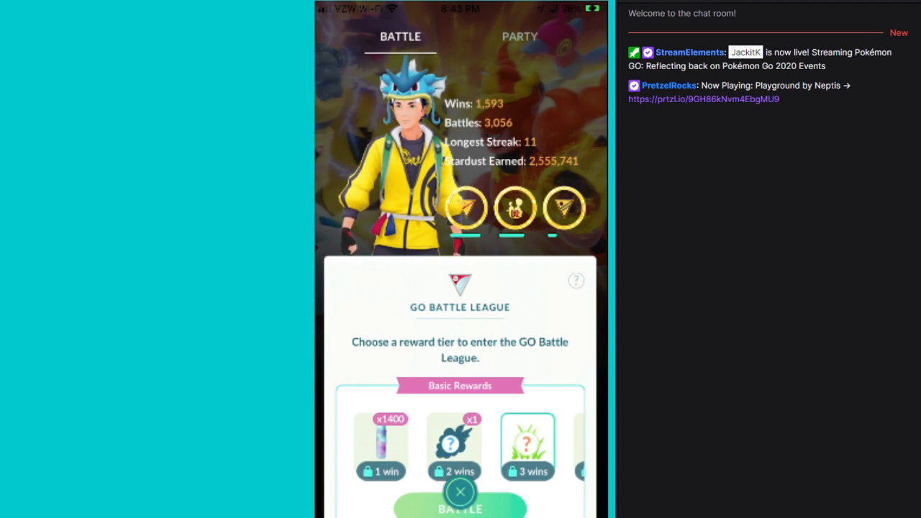
{"action": "left_click", "coordinate": [461, 492]}
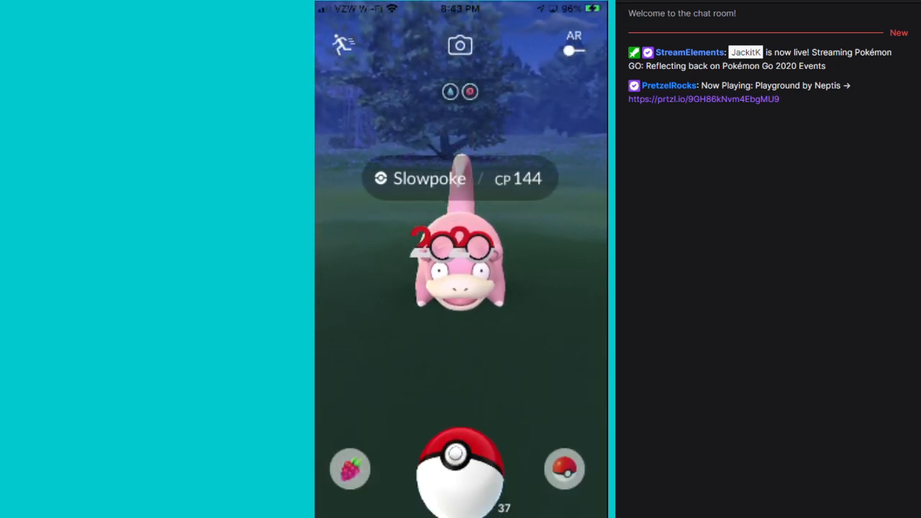
- Throw a Poké Ball at the CP 144 Slowpoke
{"action": "left_click_drag", "start_coordinate": [461, 468], "coordinate": [432, 180]}
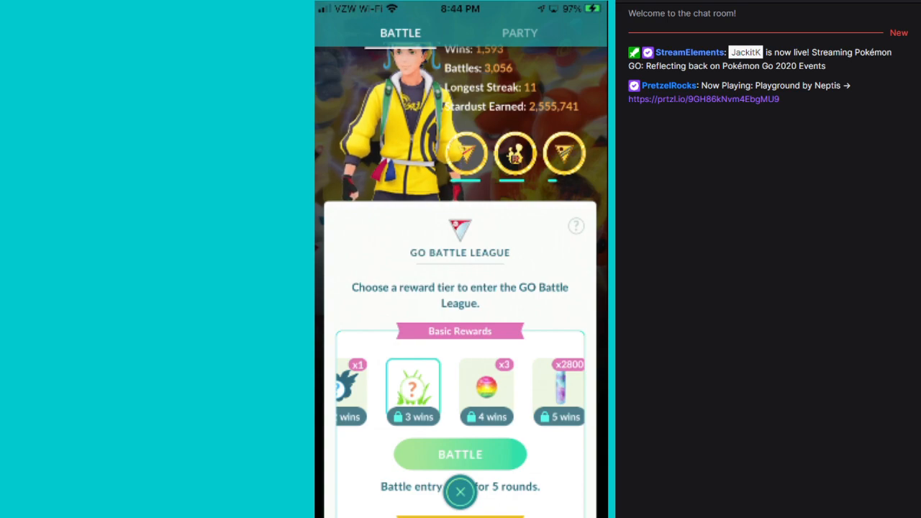
- Return to the GO Battle League card showing the 3-, 4- and 5-win reward tiers
{"action": "left_click", "coordinate": [460, 492]}
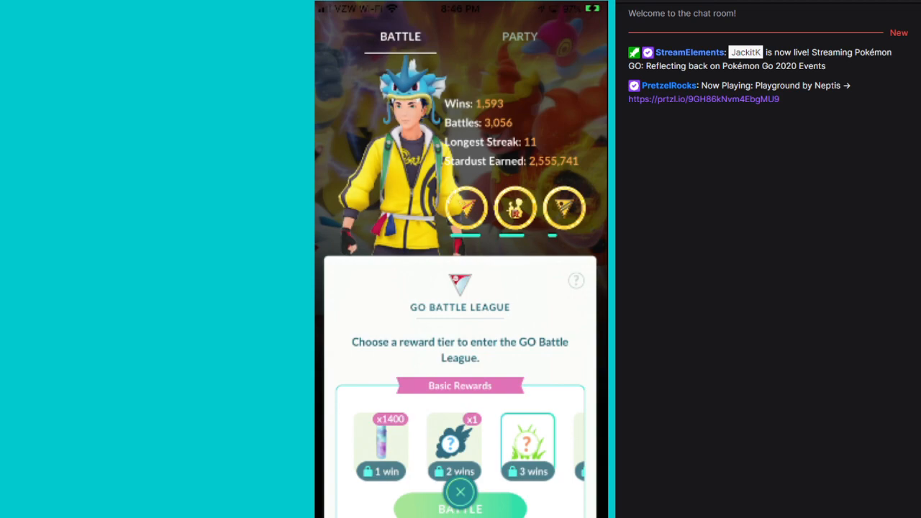
- View the Pokémon available at this rank from the 1-win reward tier screen
{"action": "left_click", "coordinate": [576, 281]}
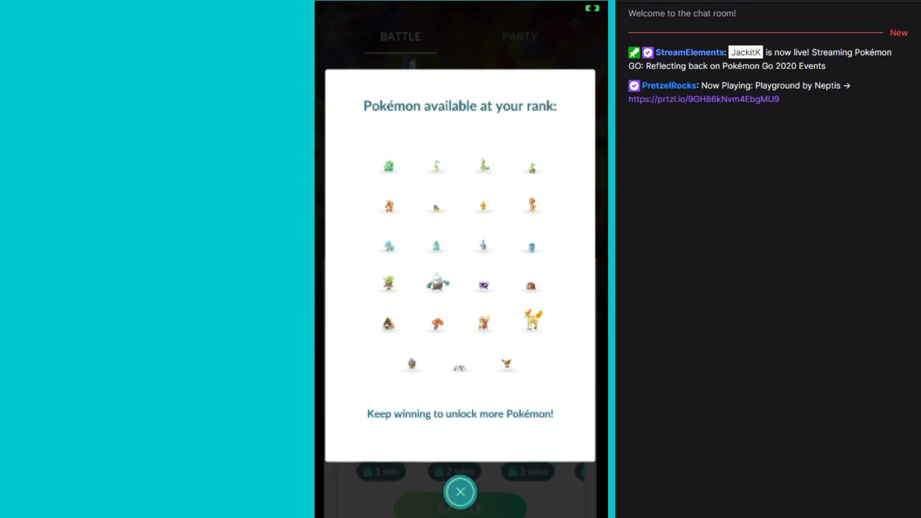
{"action": "left_click", "coordinate": [461, 492]}
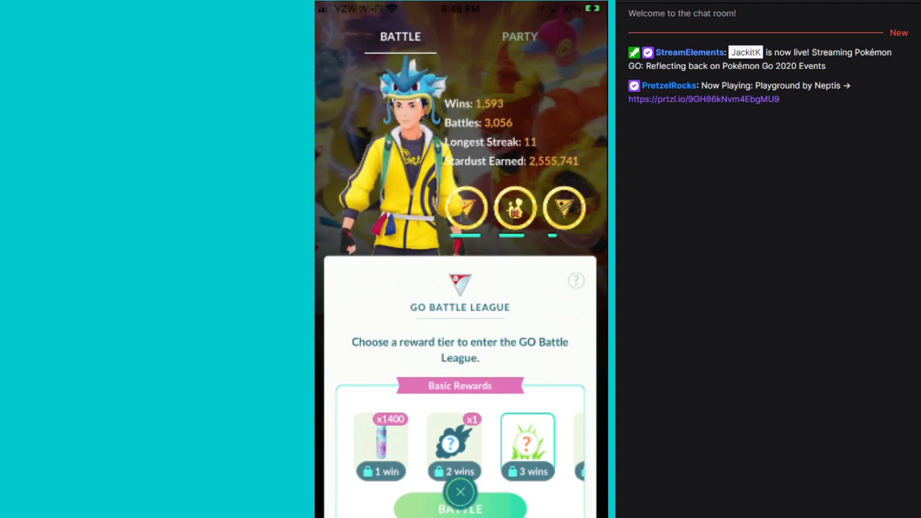
{"action": "left_click", "coordinate": [461, 493]}
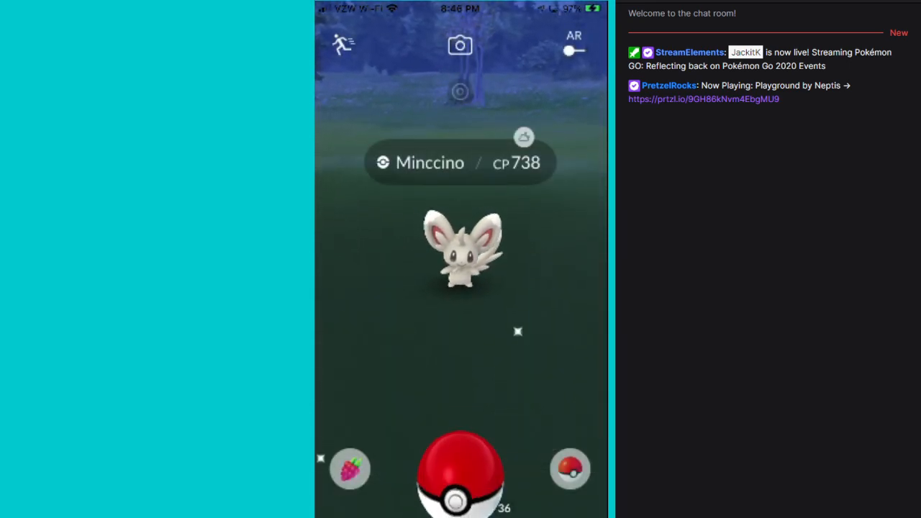
- Close the Battle League panel and end the CP 738 Minccino encounter back on the map
{"action": "left_click", "coordinate": [461, 472]}
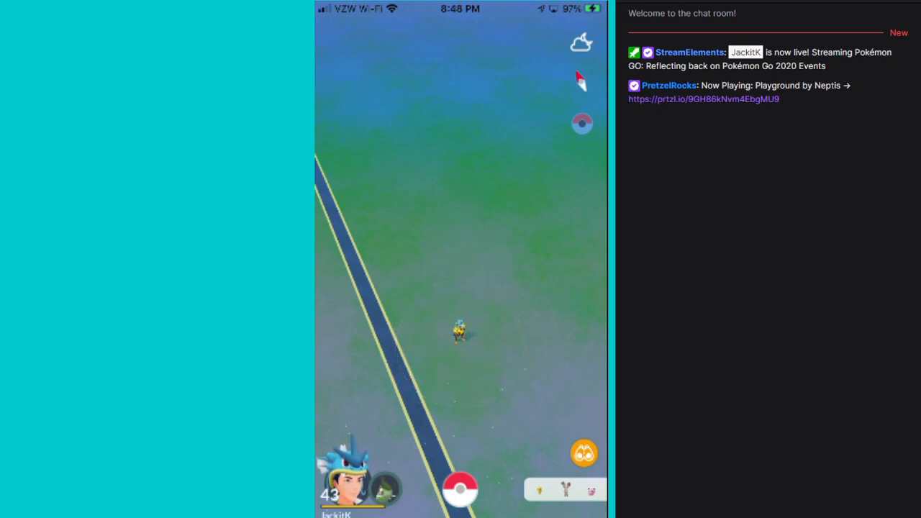
{"action": "left_click", "coordinate": [460, 331]}
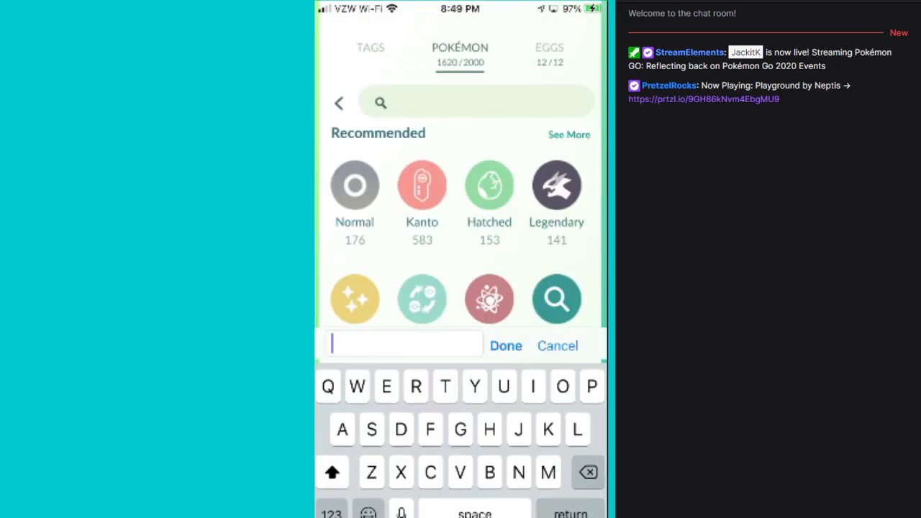
- Filter the Pokémon storage with the search 'Evolv', listing 654 Meltan-led results
{"action": "type", "text": "Evolv"}
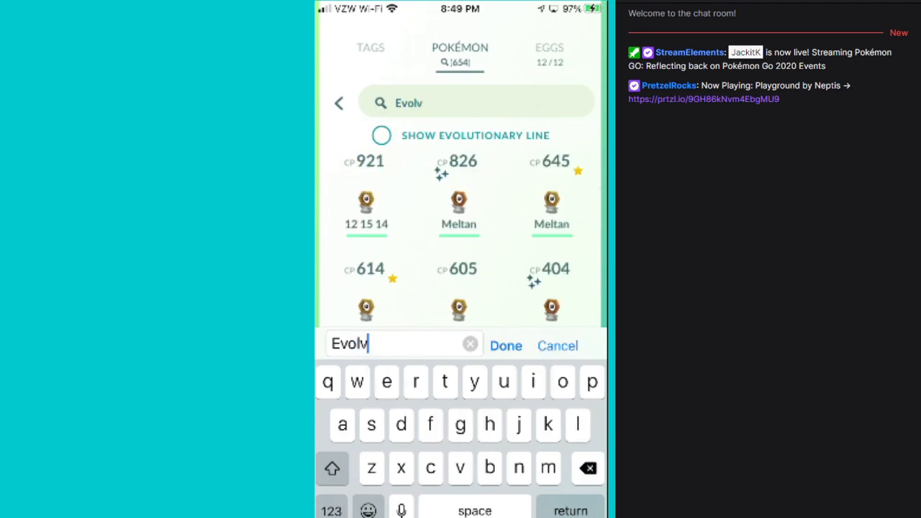
{"action": "left_click", "coordinate": [507, 345]}
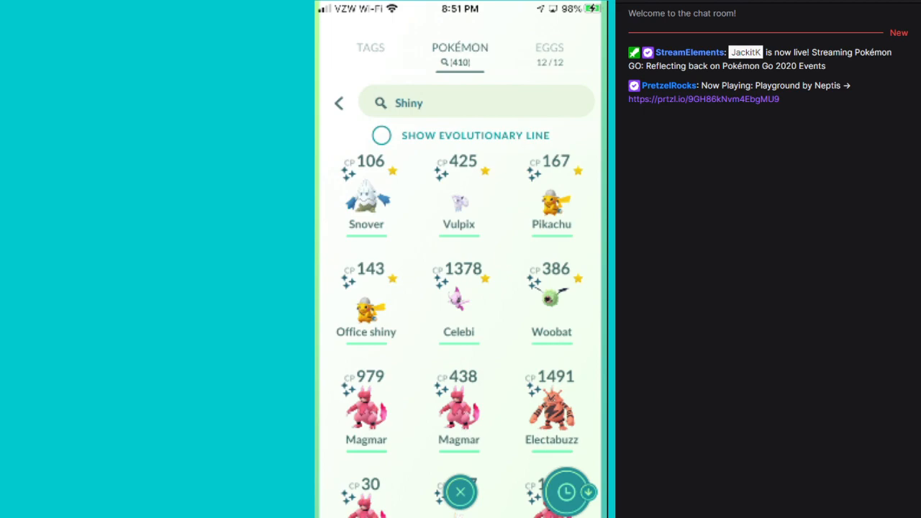
- Filter Pokémon storage to Shiny, showing 410 results including Snover, Vulpix, Pikachu and Celebi
{"action": "left_click", "coordinate": [365, 190]}
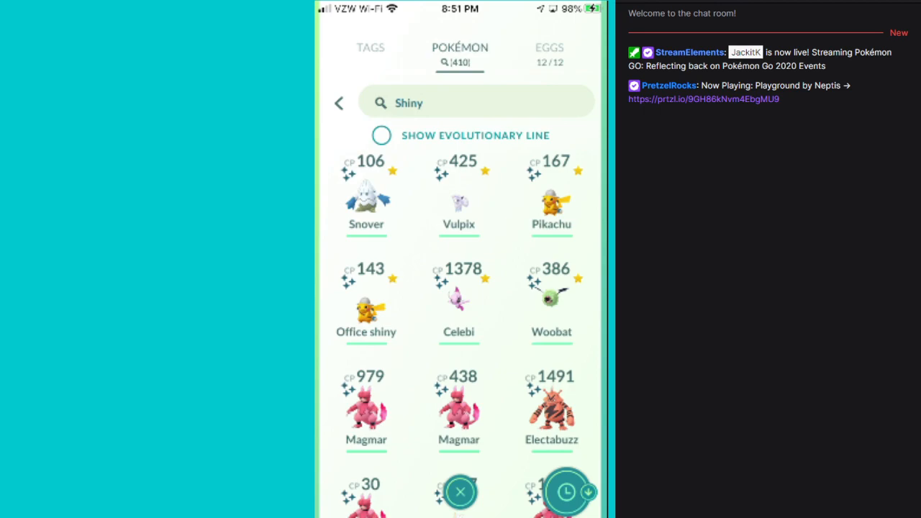
{"action": "scroll", "scroll_direction": "down", "scroll_amount": 3}
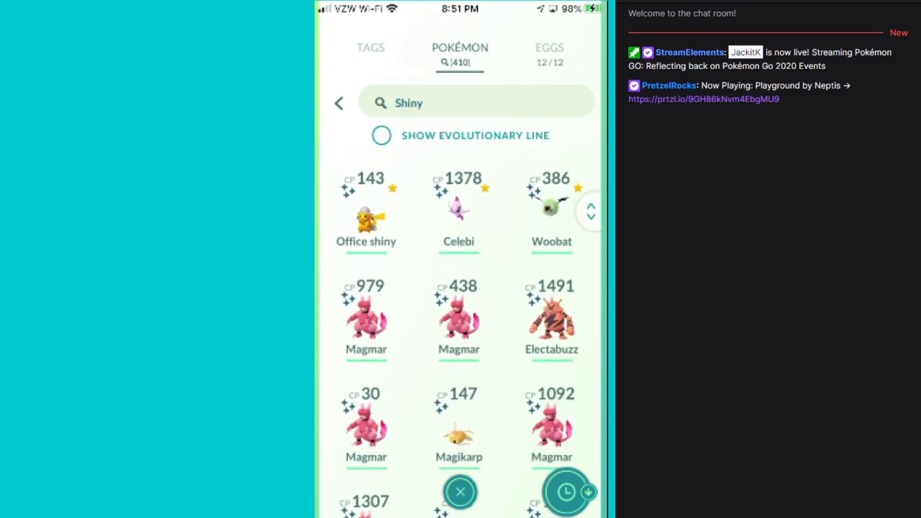
{"action": "scroll", "scroll_direction": "down", "scroll_amount": 3}
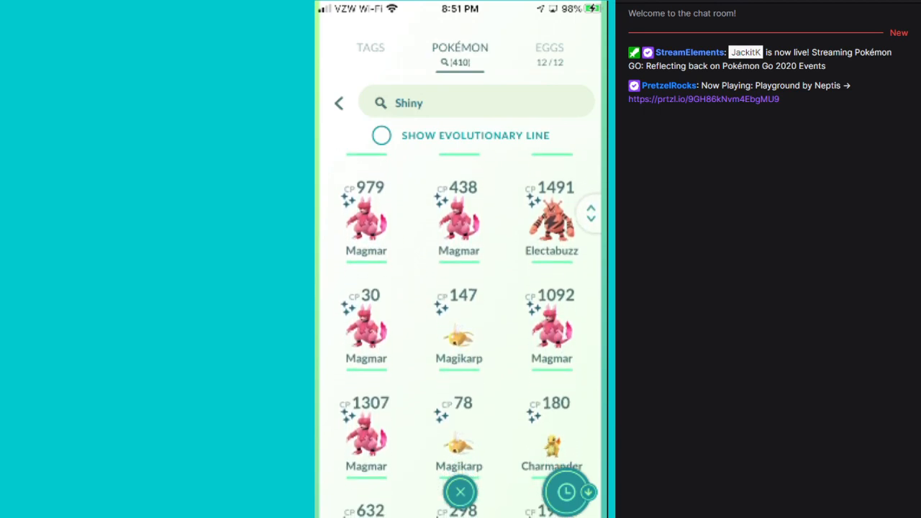
{"action": "scroll", "scroll_direction": "down", "scroll_amount": 3}
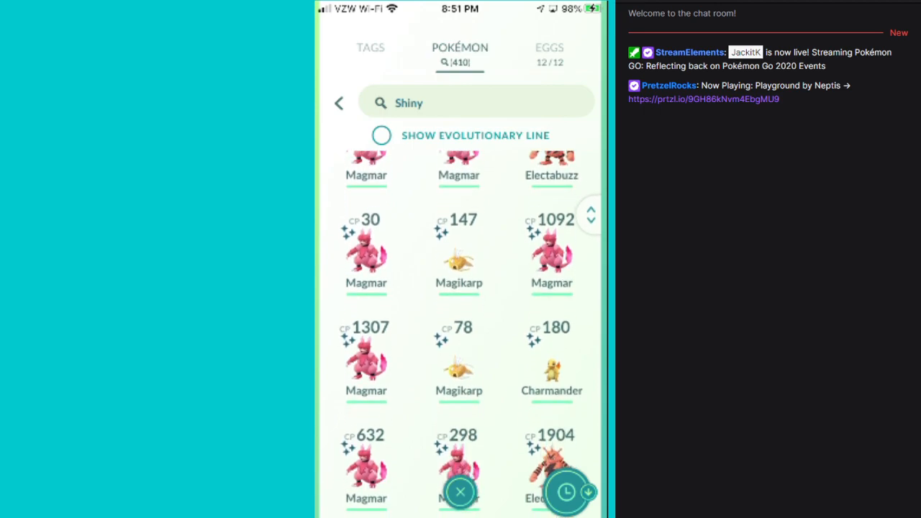
{"action": "scroll", "scroll_direction": "down", "scroll_amount": 3}
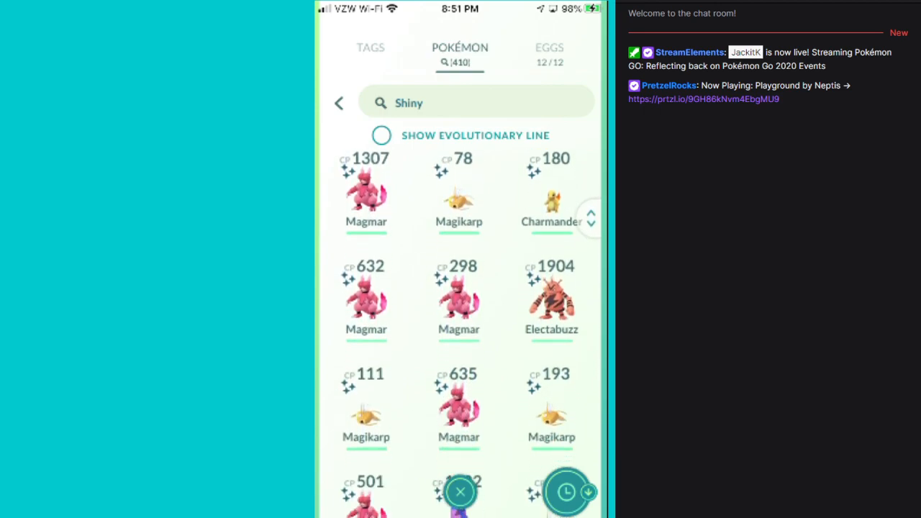
{"action": "scroll", "scroll_direction": "down", "scroll_amount": 3}
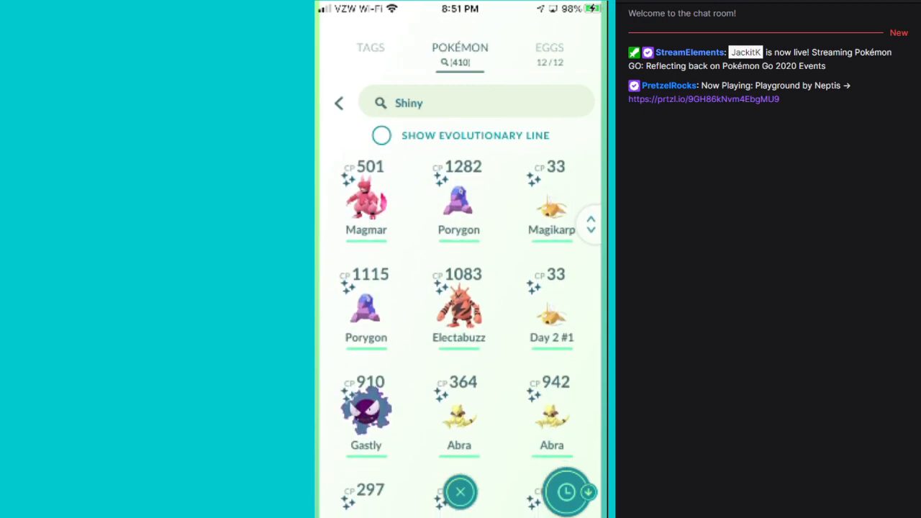
{"action": "scroll", "scroll_direction": "down", "scroll_amount": 3}
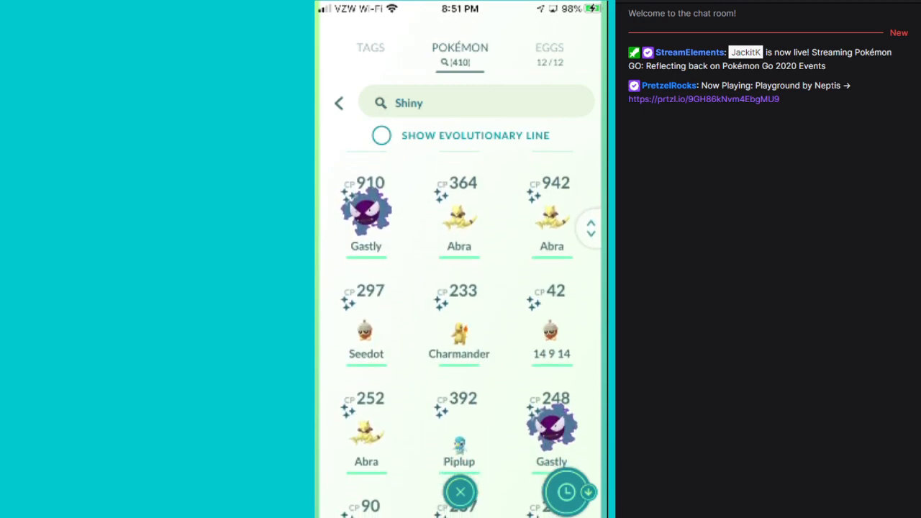
{"action": "scroll", "scroll_direction": "down", "scroll_amount": 3}
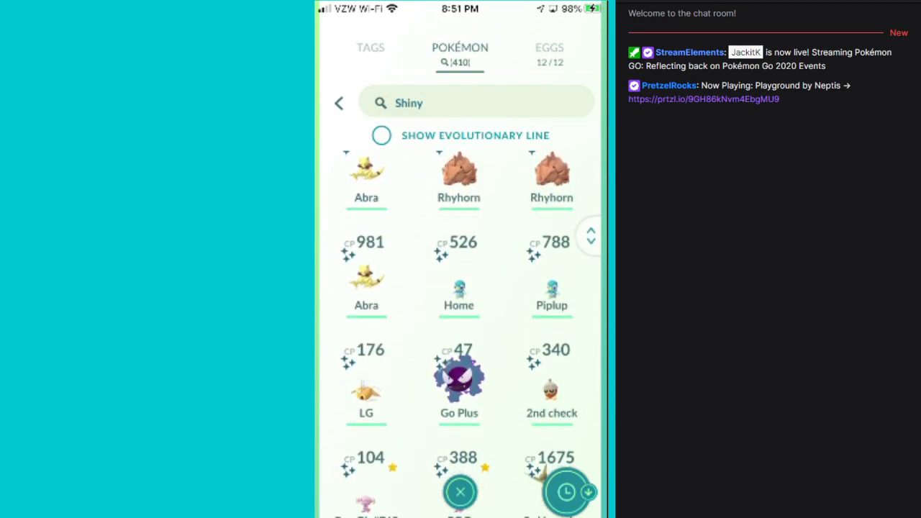
{"action": "scroll", "scroll_direction": "down", "scroll_amount": 3}
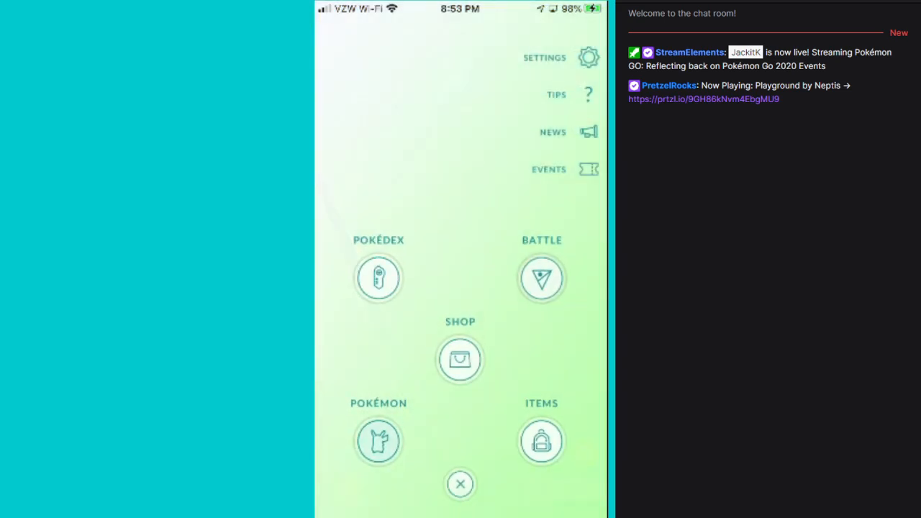
- Search storage for Shiny, browse the list, then begin extending the search to 'Shiny ||'
{"action": "left_click", "coordinate": [377, 441]}
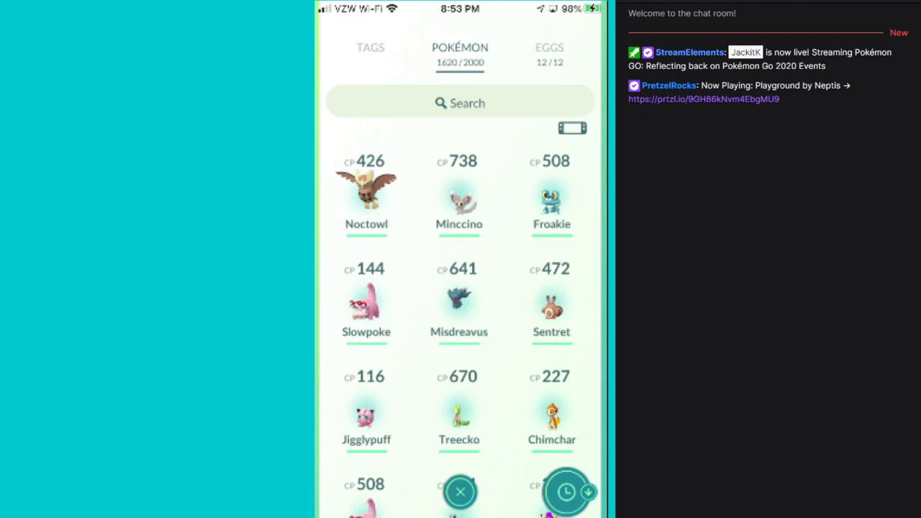
{"action": "type", "text": "Shiny"}
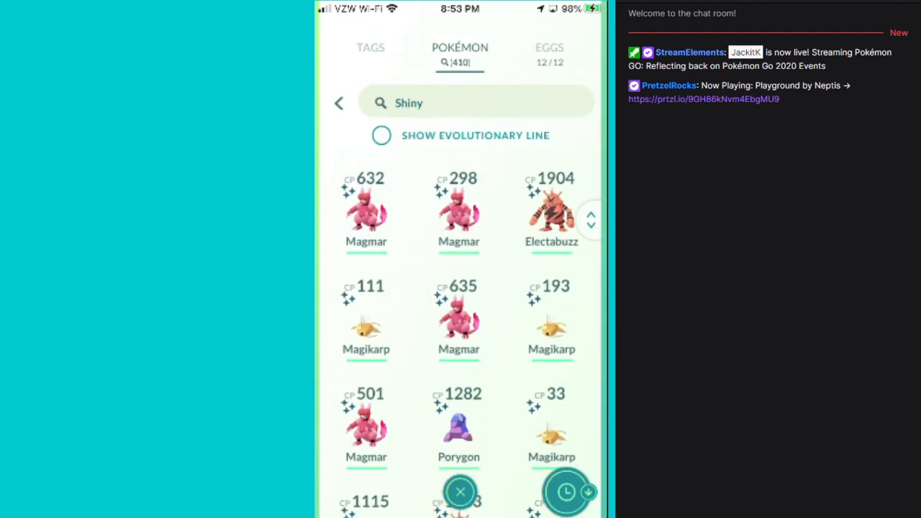
{"action": "scroll", "scroll_direction": "down", "scroll_amount": 3}
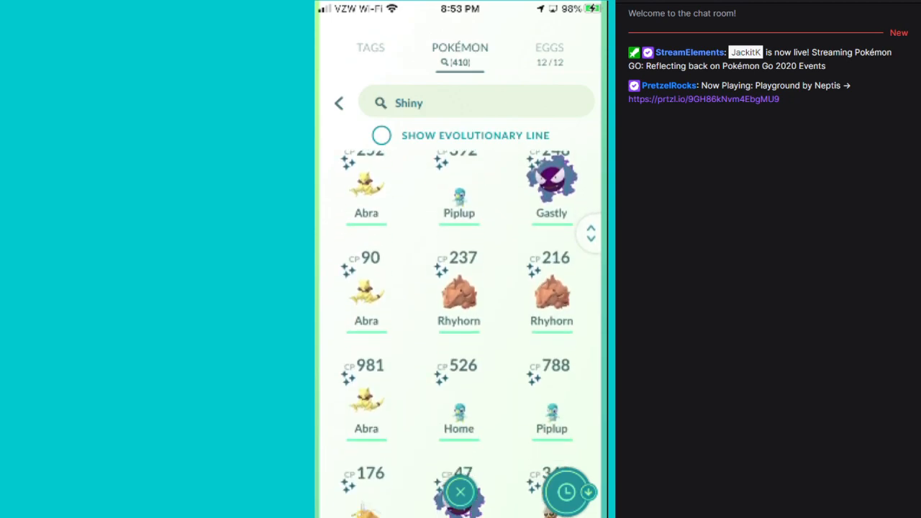
{"action": "scroll", "scroll_direction": "down", "scroll_amount": 3}
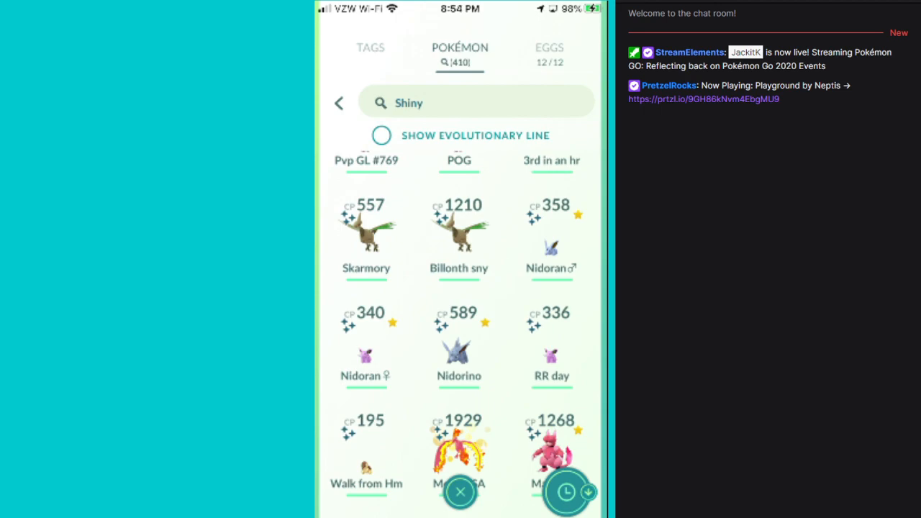
{"action": "left_click", "coordinate": [475, 103]}
{"action": "type", "text": " ||"}
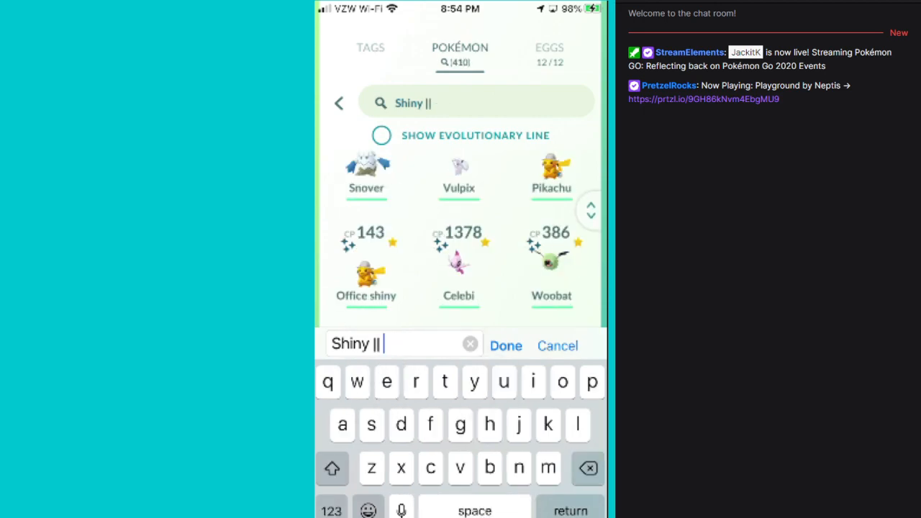
- Narrow the search to 'Shiny || nid' listing 5 shiny Nidoran-line Pokémon, then close storage
{"action": "type", "text": "nid"}
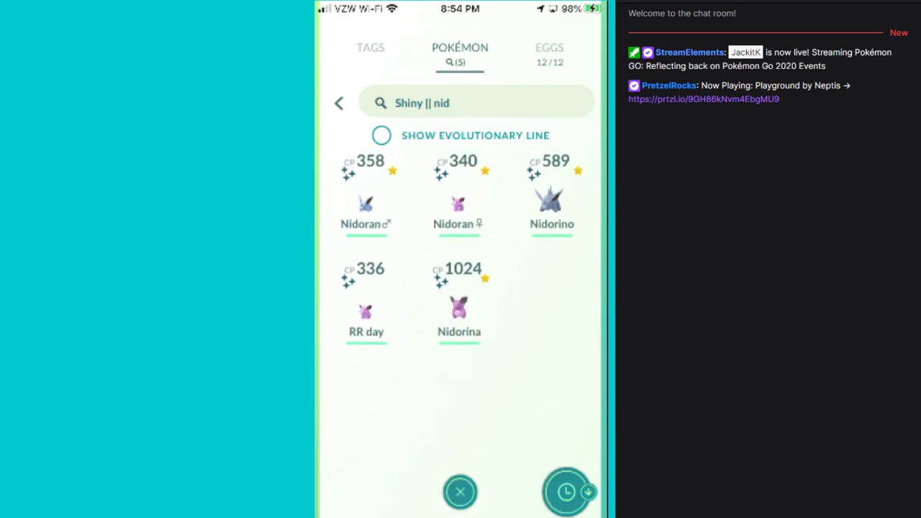
{"action": "left_click", "coordinate": [458, 302]}
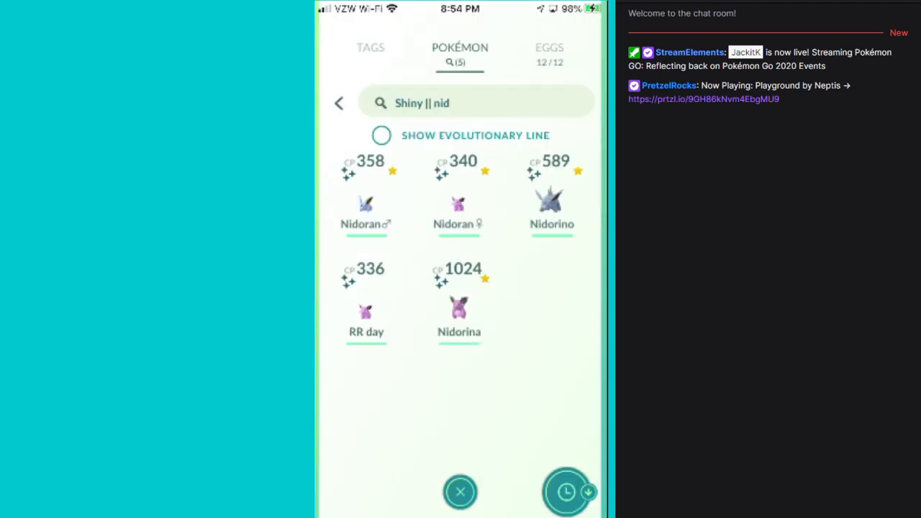
{"action": "left_click", "coordinate": [460, 492]}
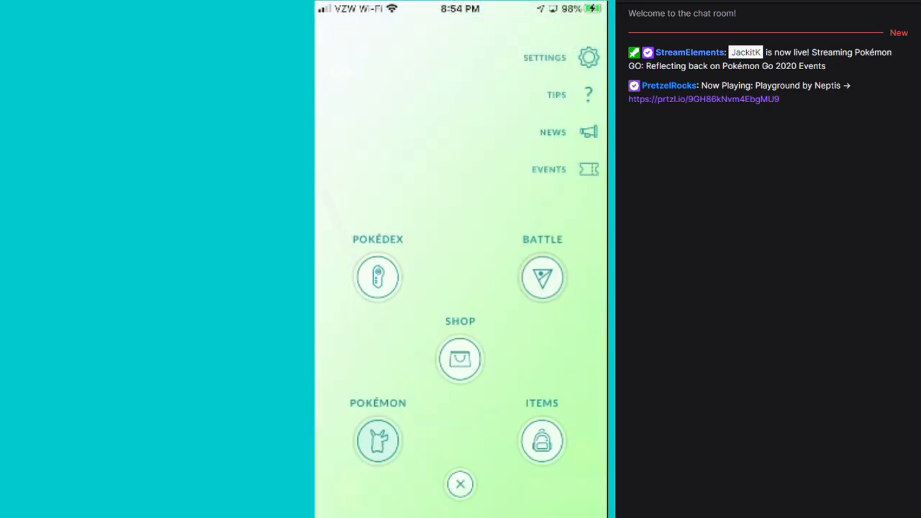
- Reopen storage filtered to 410 shiny Pokémon and scroll down to the shiny Nidoran line and Skarmory
{"action": "type", "text": "Shiny"}
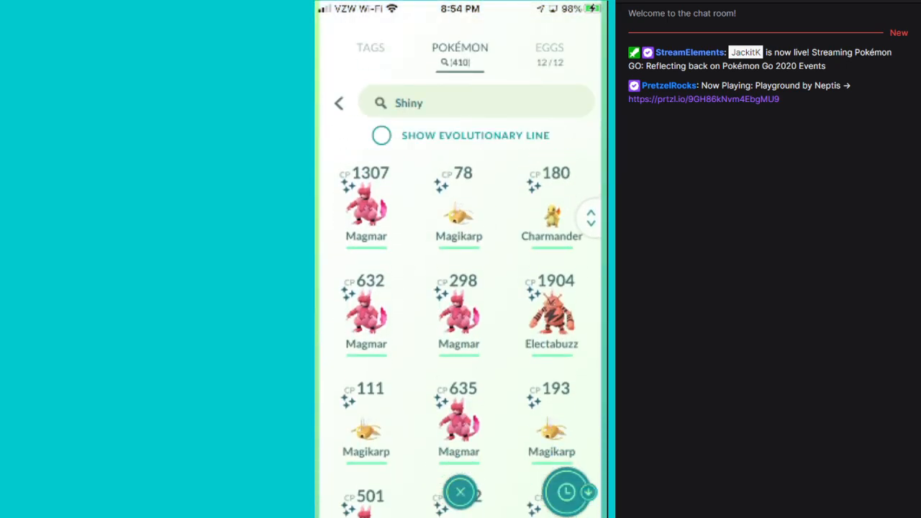
{"action": "scroll", "scroll_direction": "down", "scroll_amount": 3}
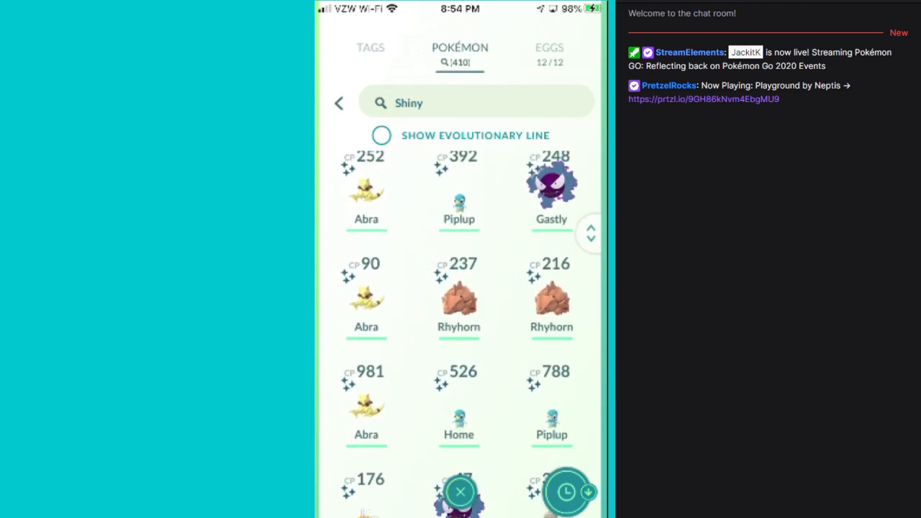
{"action": "scroll", "scroll_direction": "down", "scroll_amount": 3}
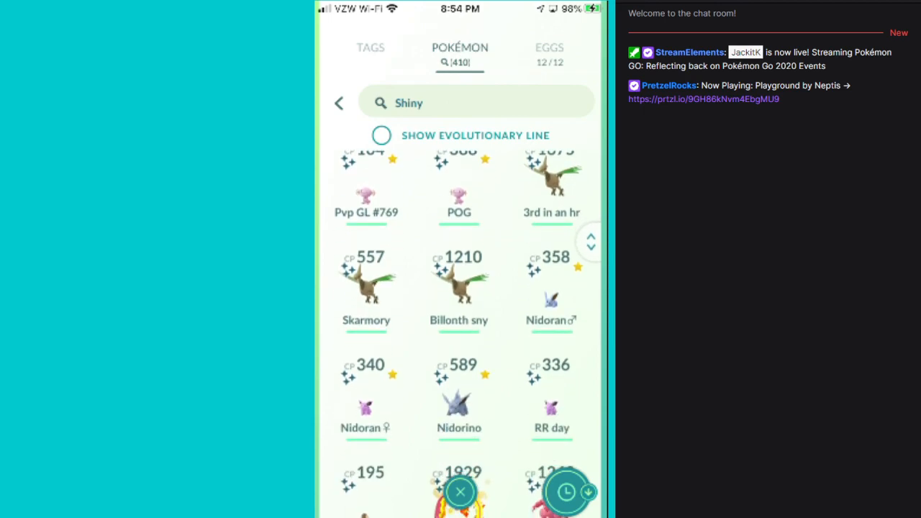
{"action": "scroll", "scroll_direction": "down", "scroll_amount": 3}
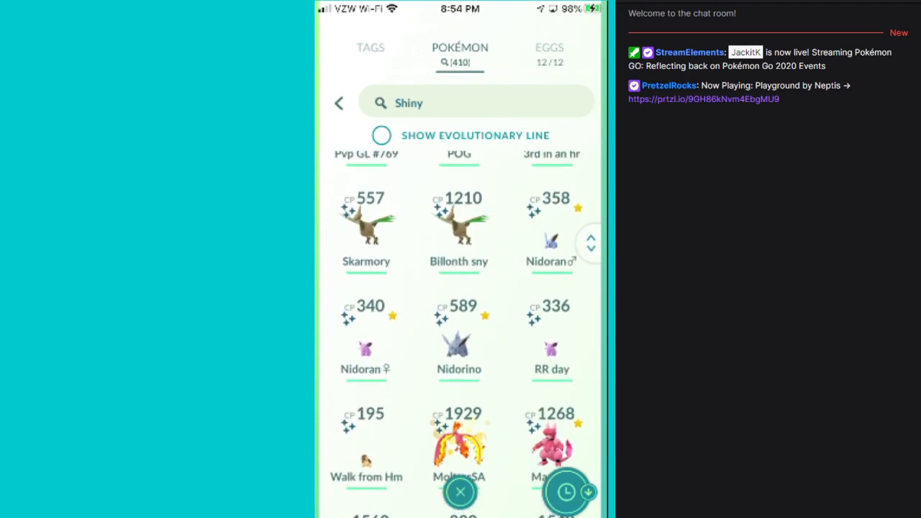